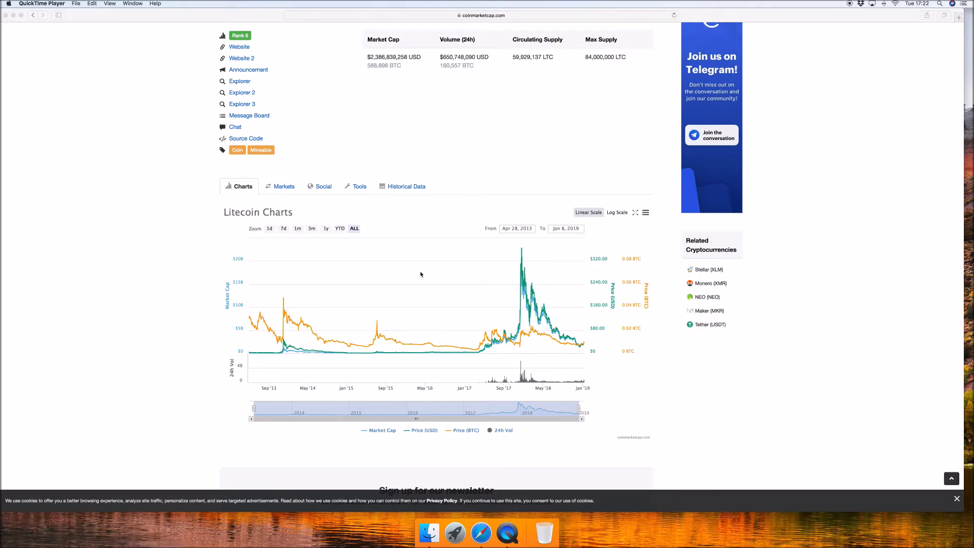
pyautogui.moveTo(486, 315)
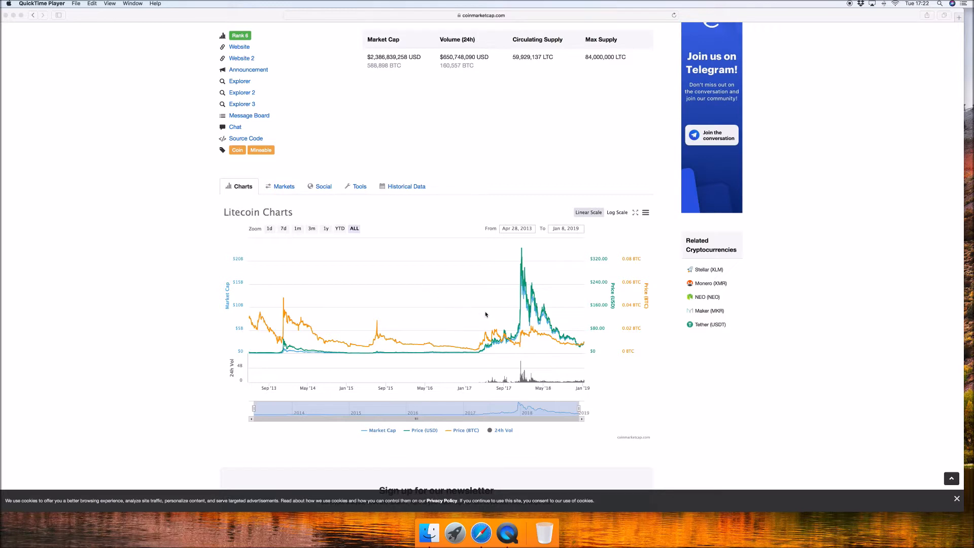
pyautogui.moveTo(577, 337)
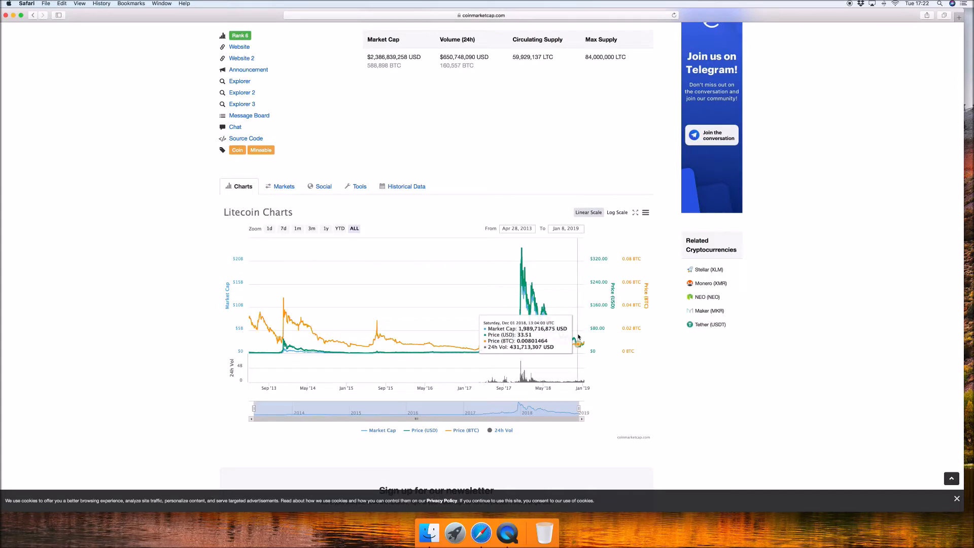
pyautogui.moveTo(576, 340)
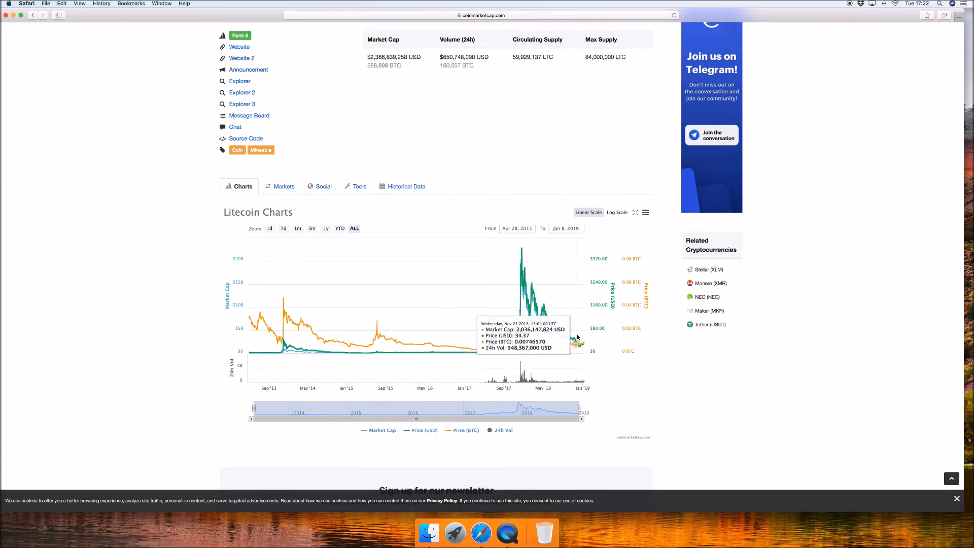
pyautogui.moveTo(579, 338)
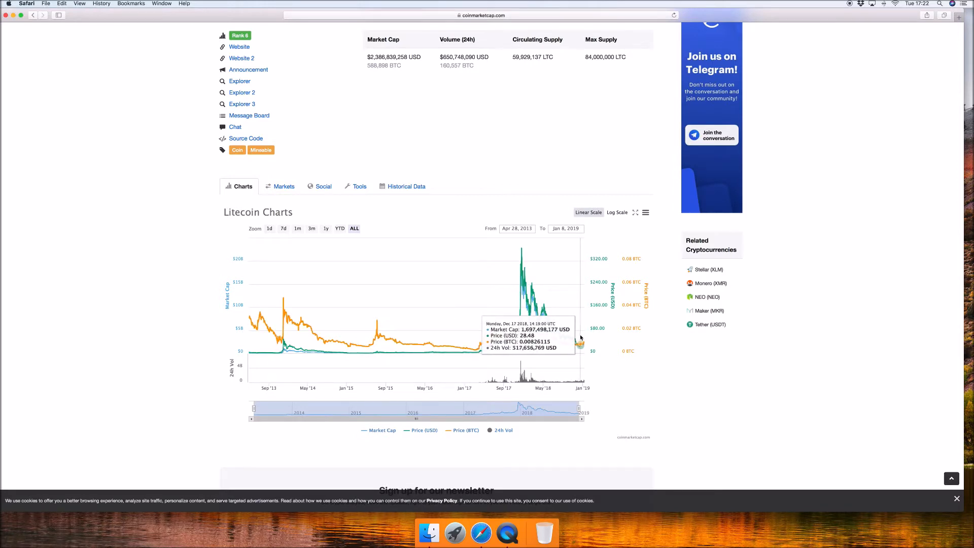
pyautogui.moveTo(579, 343)
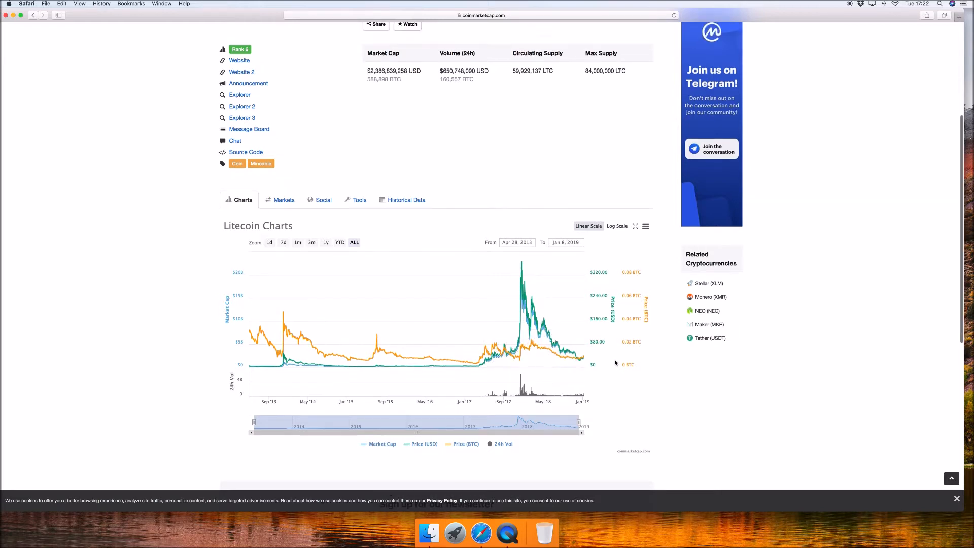
# Step: Scroll back to the top of the Litecoin page showing the $39.83 price and site header
pyautogui.scroll(3)
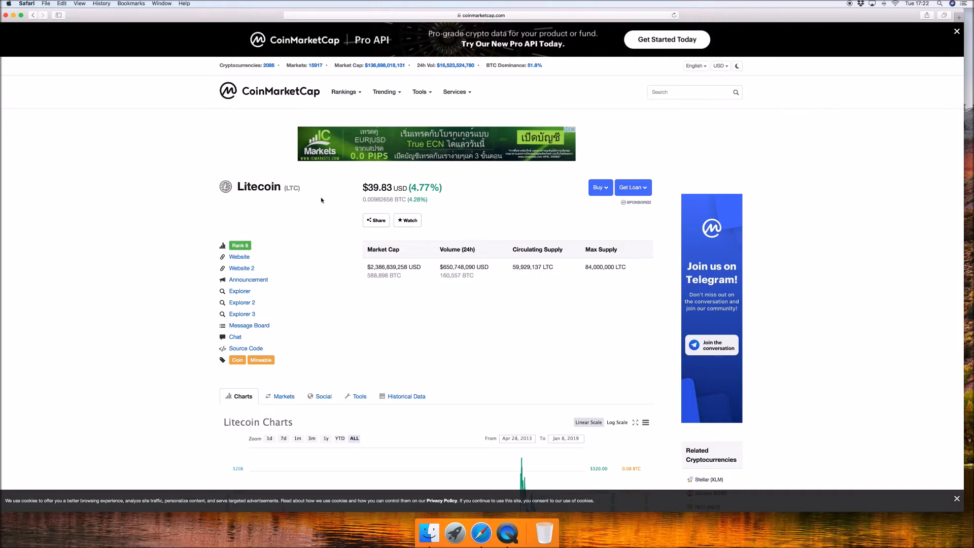
pyautogui.click(956, 31)
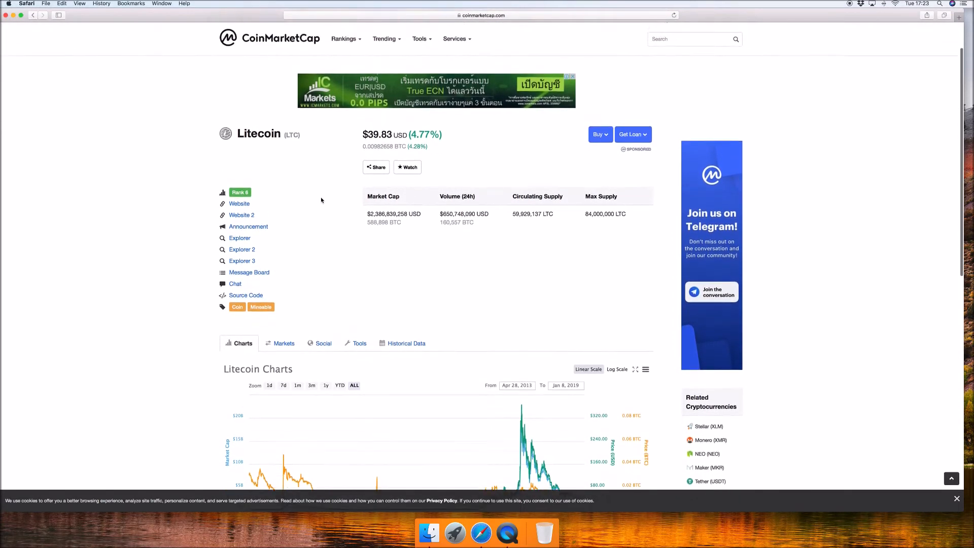
pyautogui.scroll(-3)
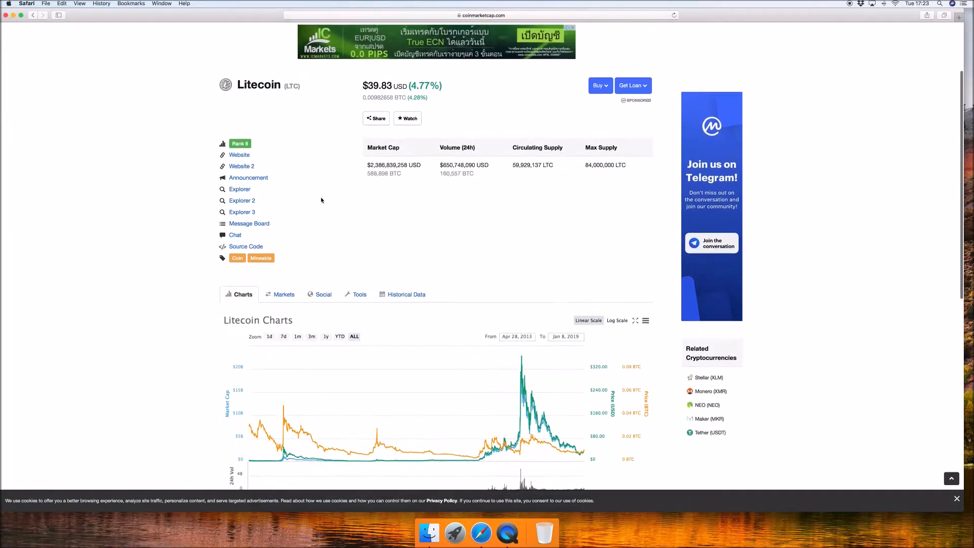
pyautogui.scroll(3)
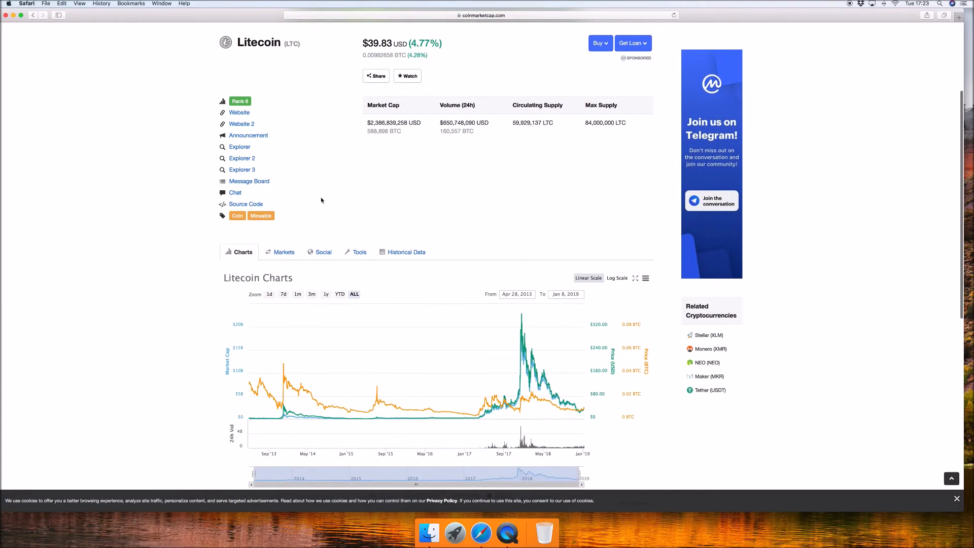
pyautogui.moveTo(526, 317)
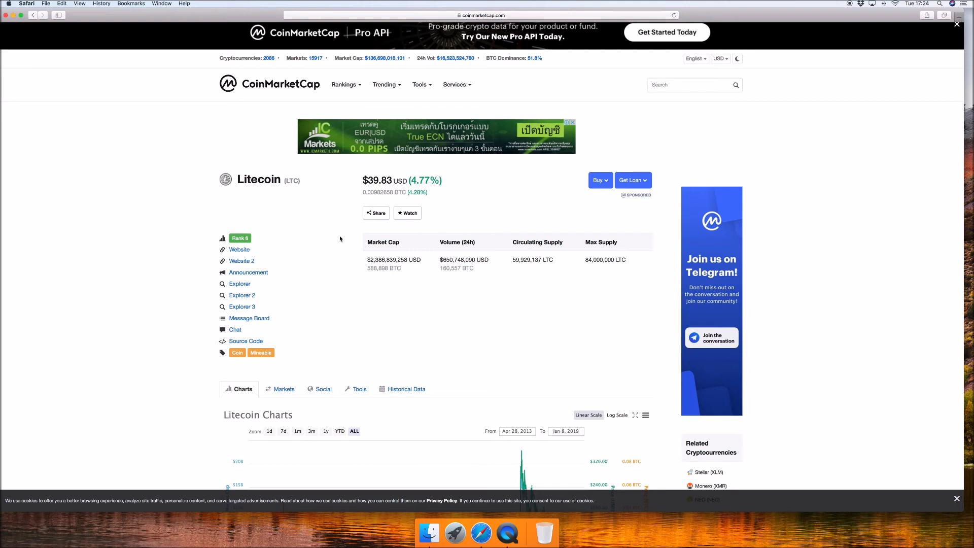
pyautogui.moveTo(339, 237)
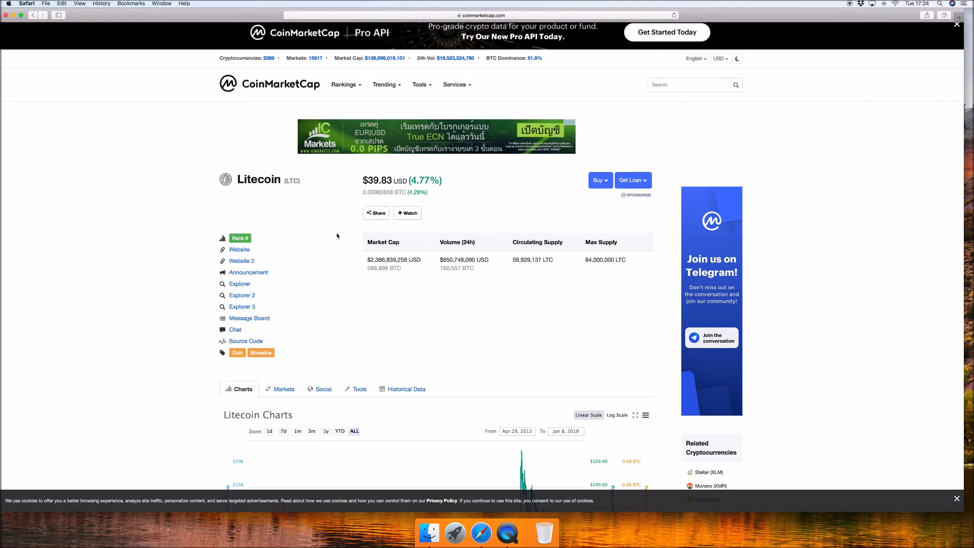